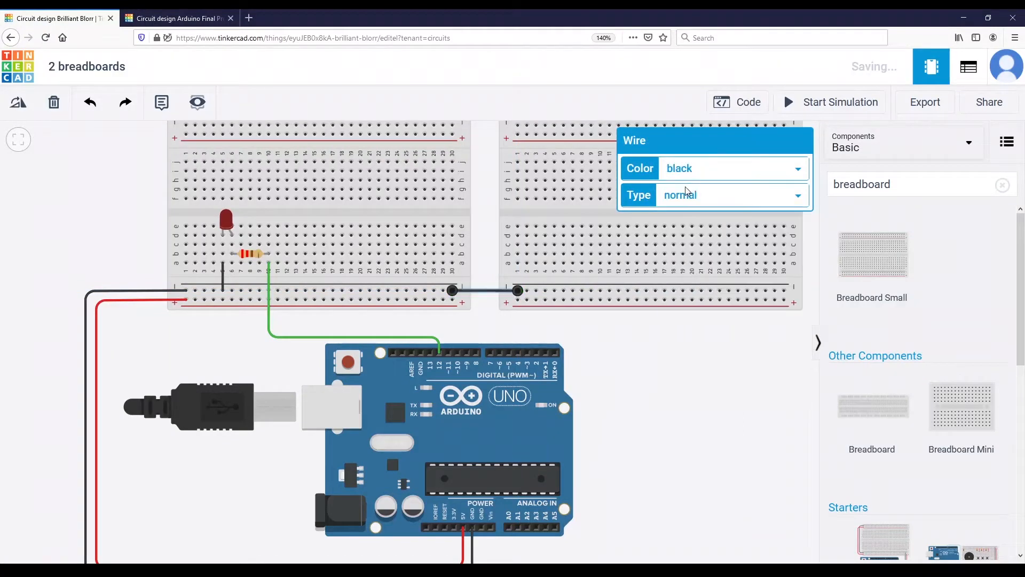
# Set the rail-to-rail connecting wire's colour to black in the Wire inspector
pyautogui.click(517, 301)
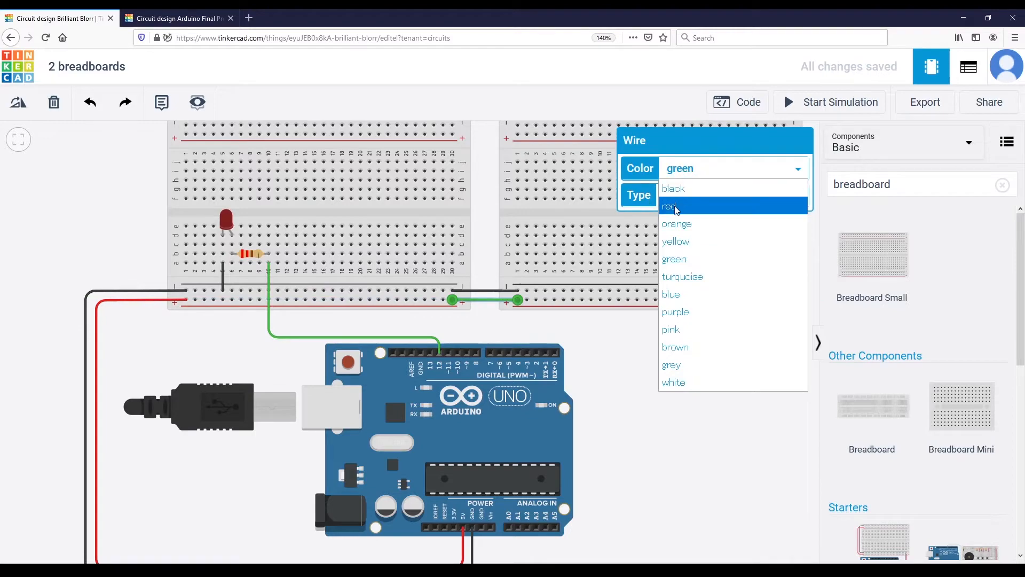
pyautogui.click(668, 206)
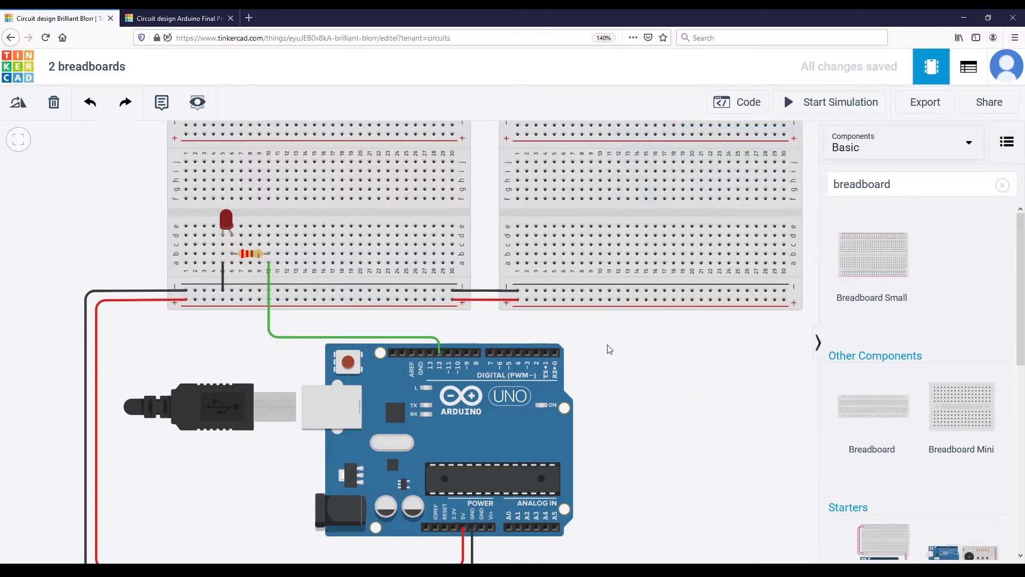
# Switch to the Arduino Final Project design to view its breadboard layout
pyautogui.click(178, 18)
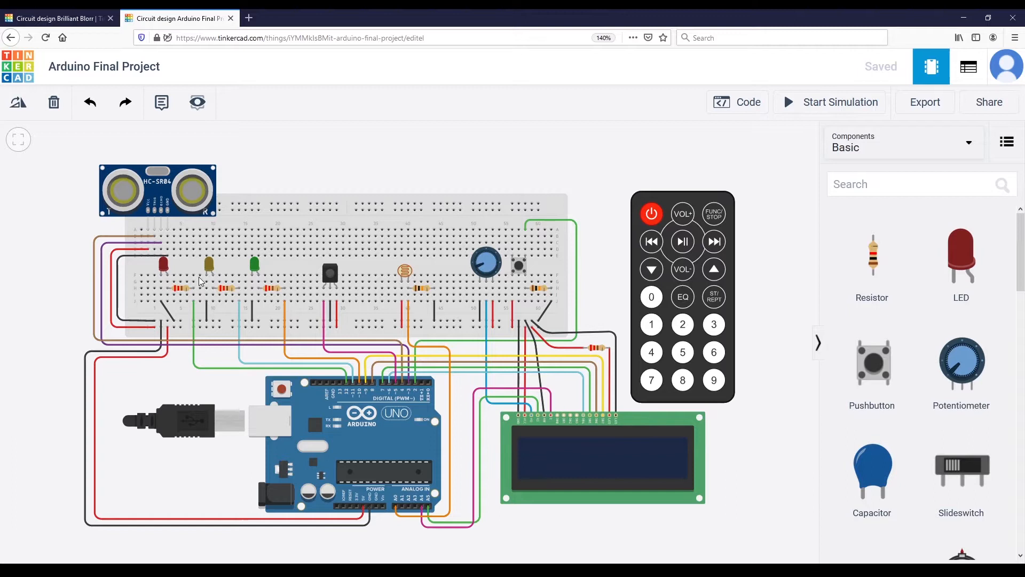
pyautogui.moveTo(601, 251)
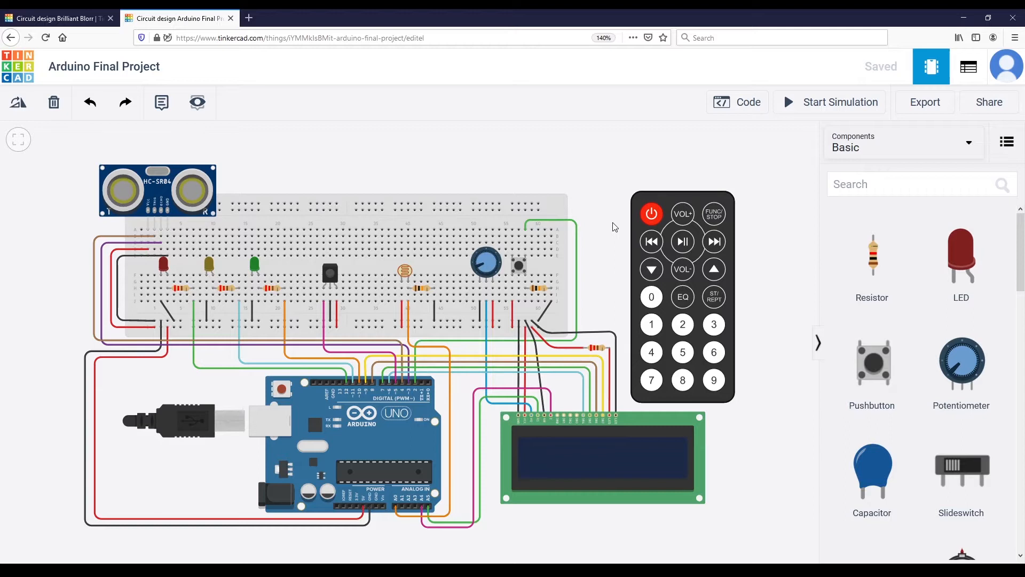
pyautogui.moveTo(576, 234)
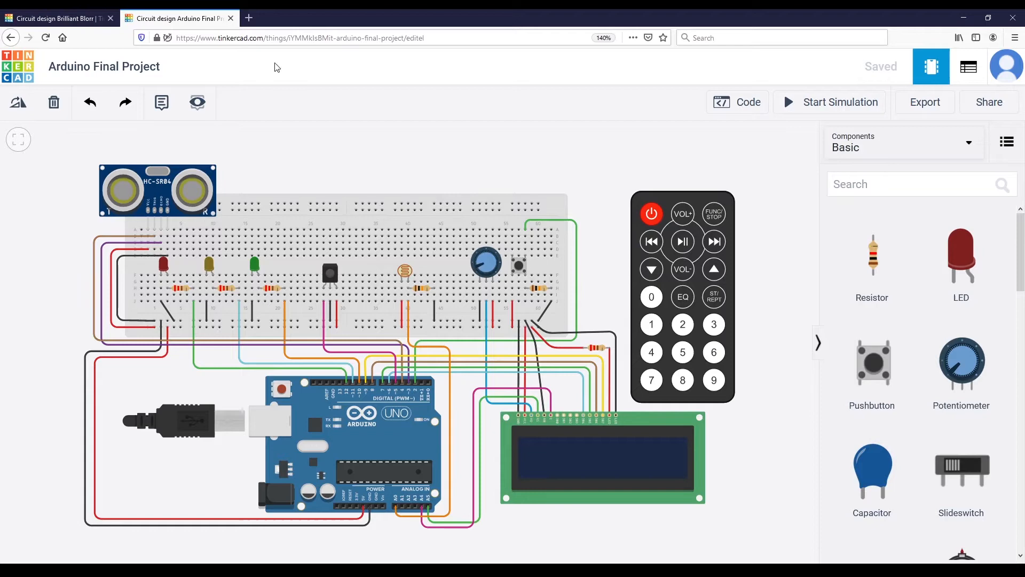
# Return to the 2 breadboards design and reseat the black ground wire on the negative rail
pyautogui.click(56, 18)
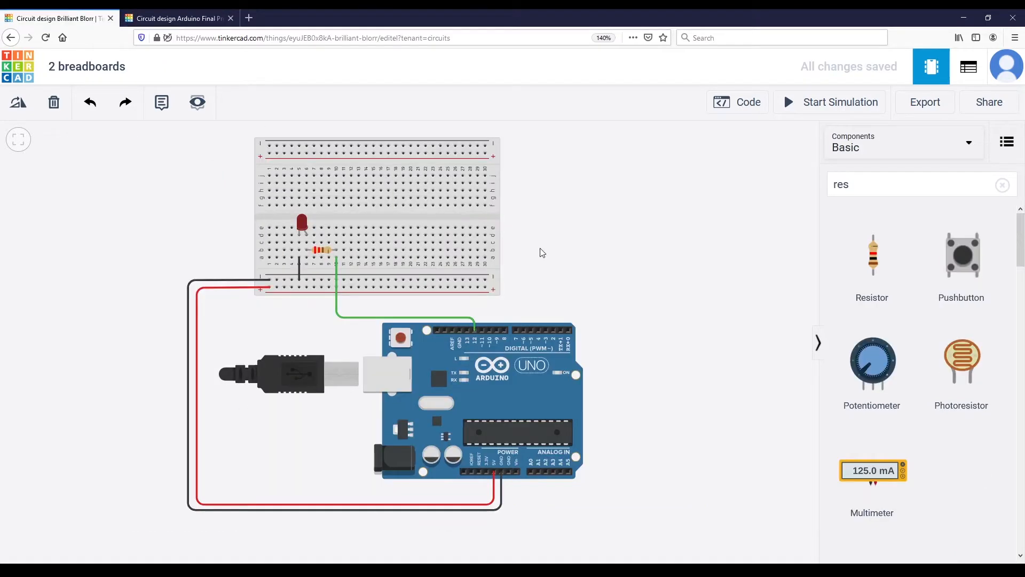
pyautogui.moveTo(543, 262)
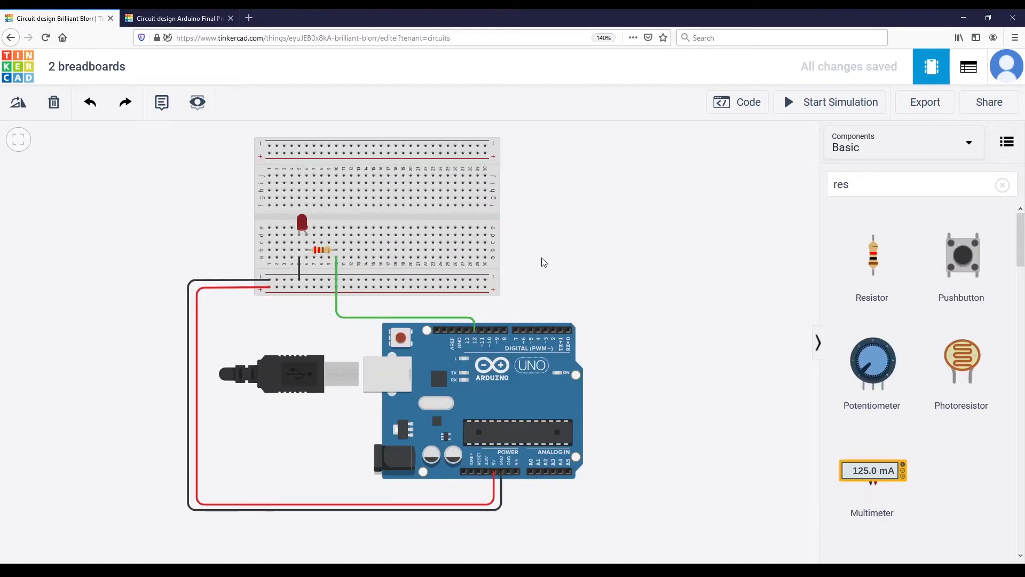
pyautogui.moveTo(385, 222)
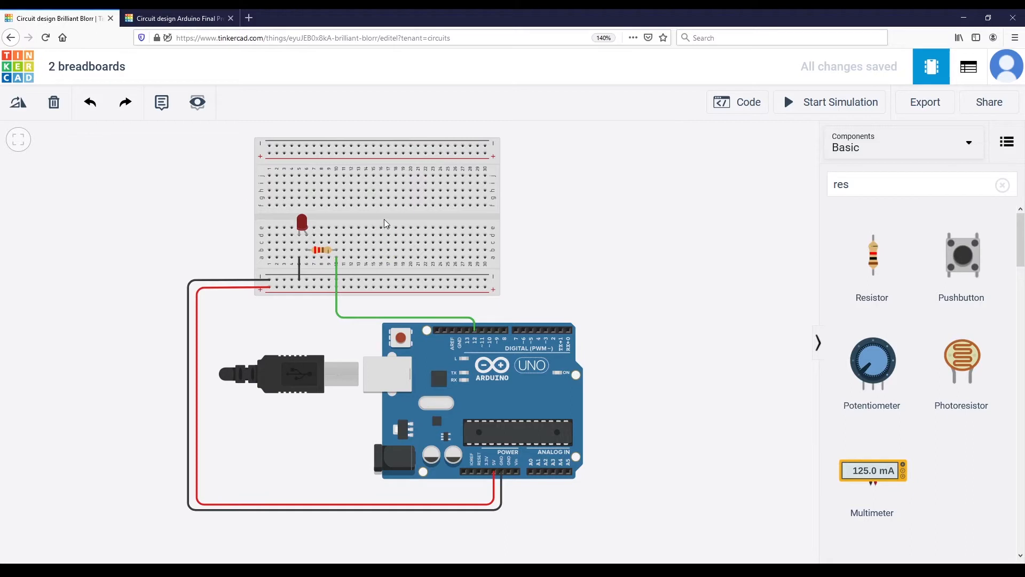
pyautogui.moveTo(299, 281)
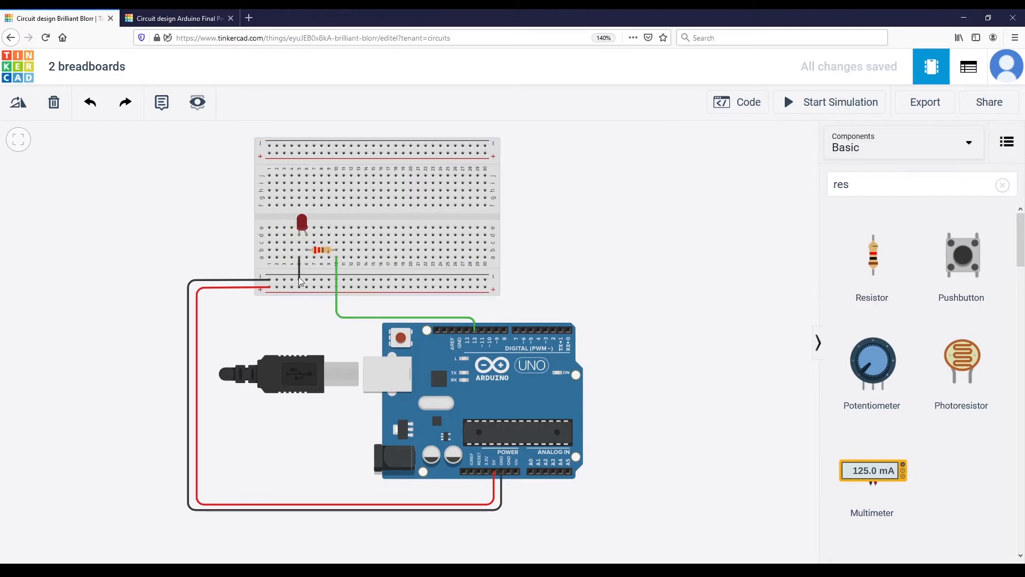
pyautogui.moveTo(470, 335)
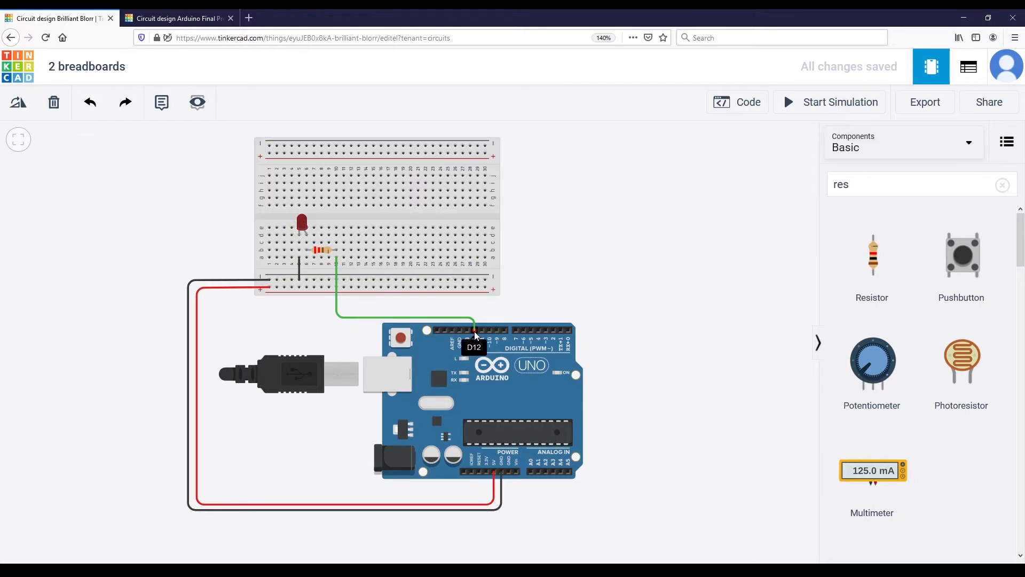
pyautogui.moveTo(516, 301)
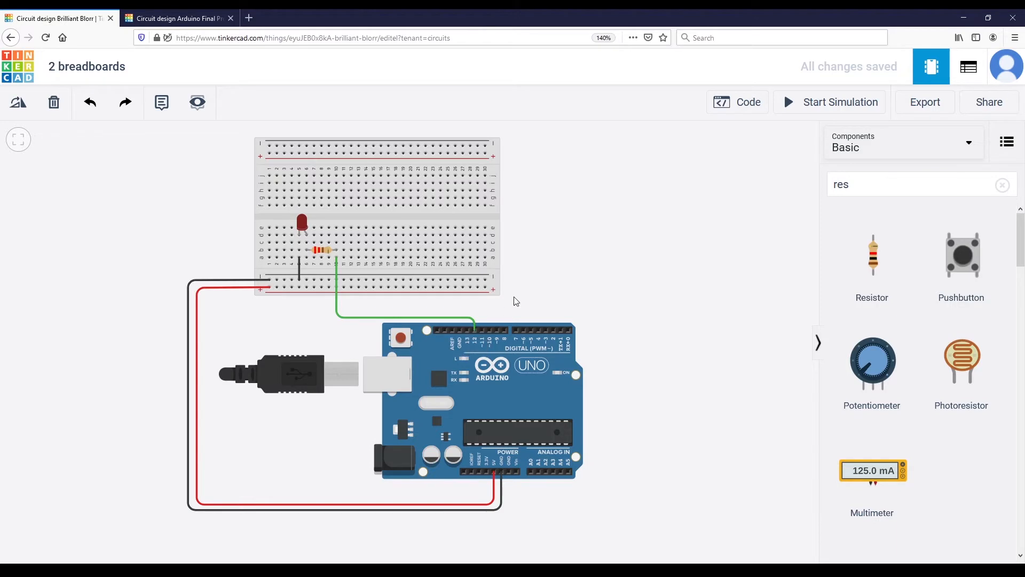
pyautogui.moveTo(547, 272)
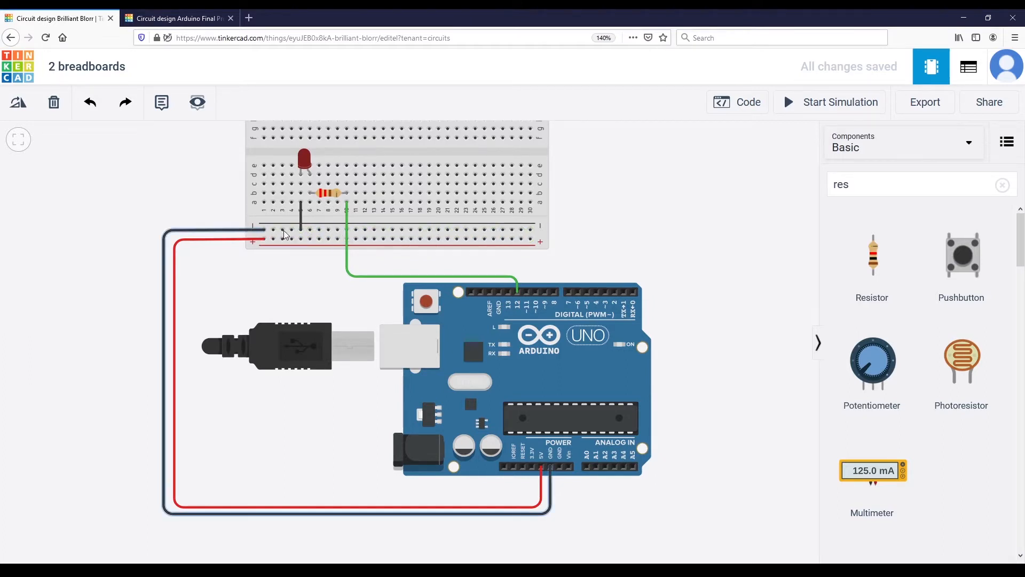
pyautogui.click(291, 238)
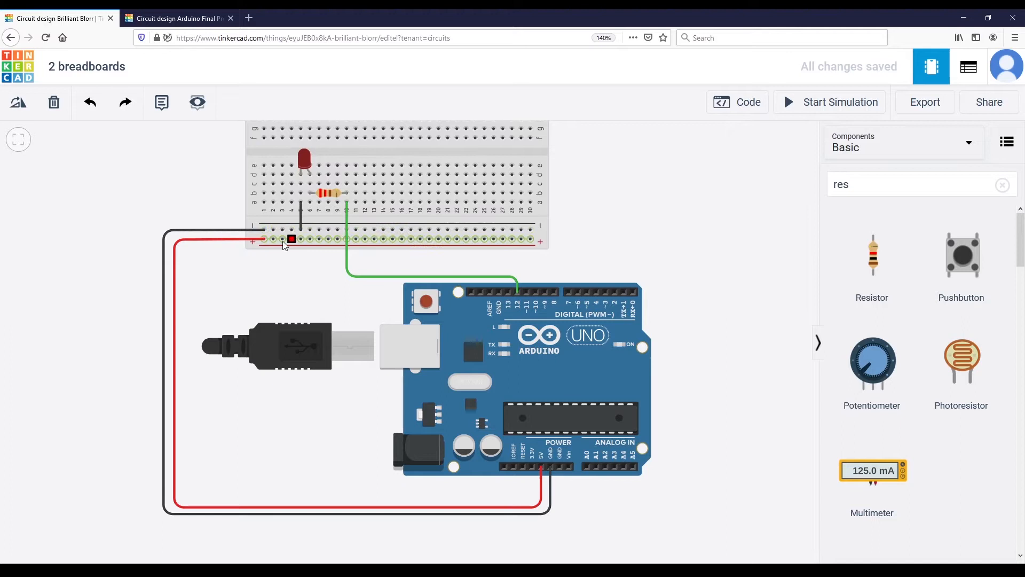
pyautogui.moveTo(291, 239); pyautogui.dragTo(410, 240)
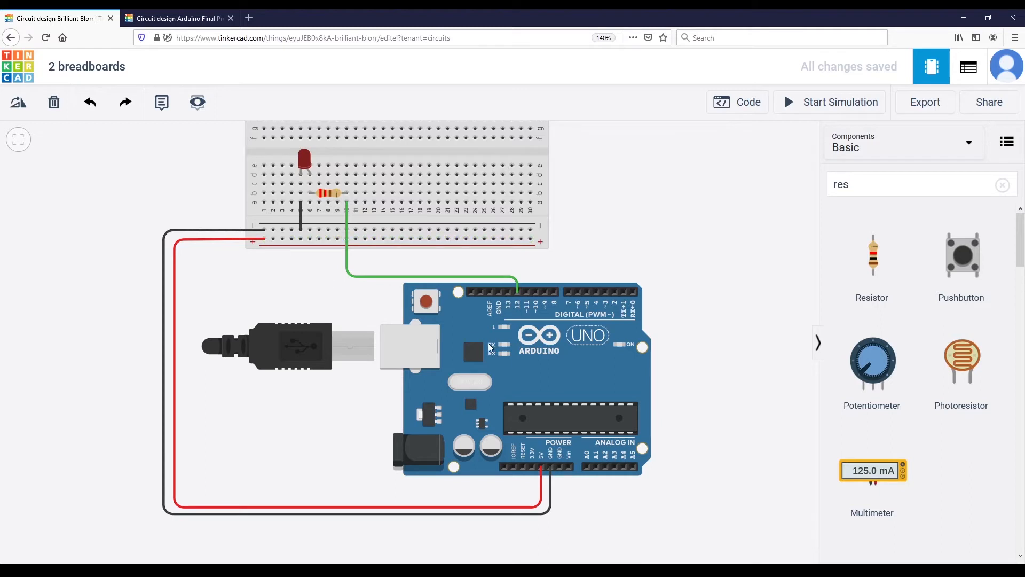
pyautogui.moveTo(321, 290)
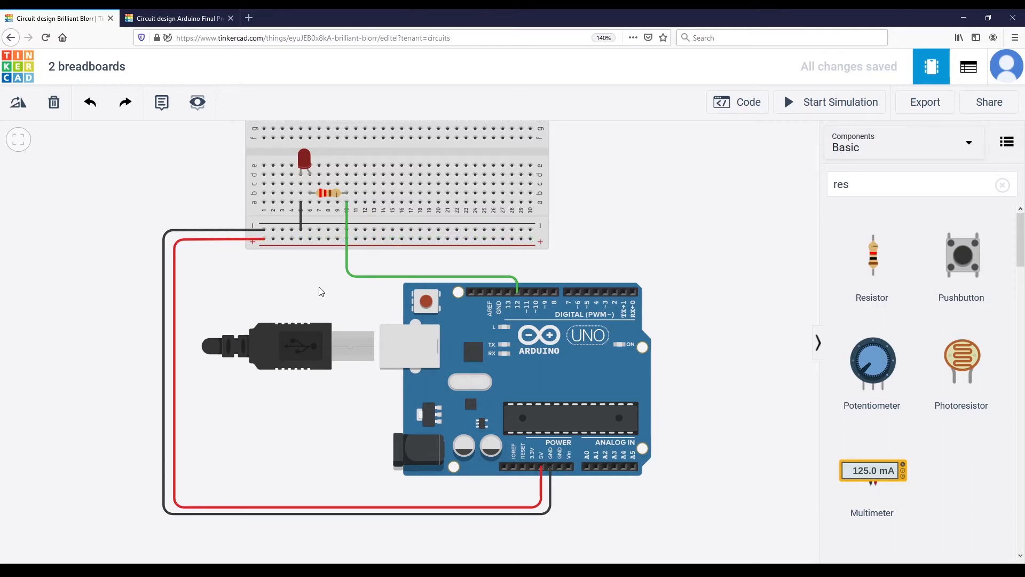
pyautogui.moveTo(548, 468)
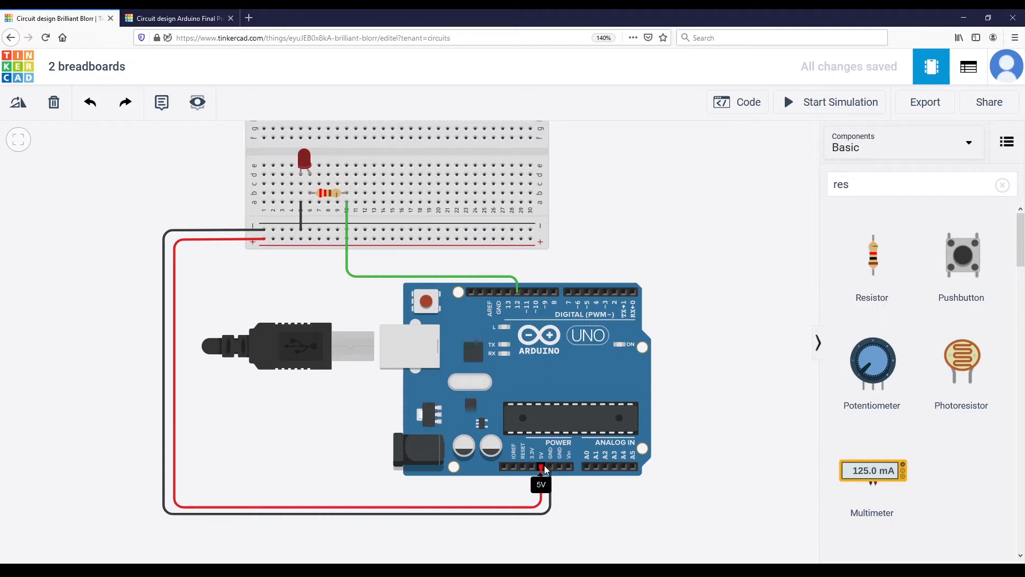
pyautogui.moveTo(295, 271)
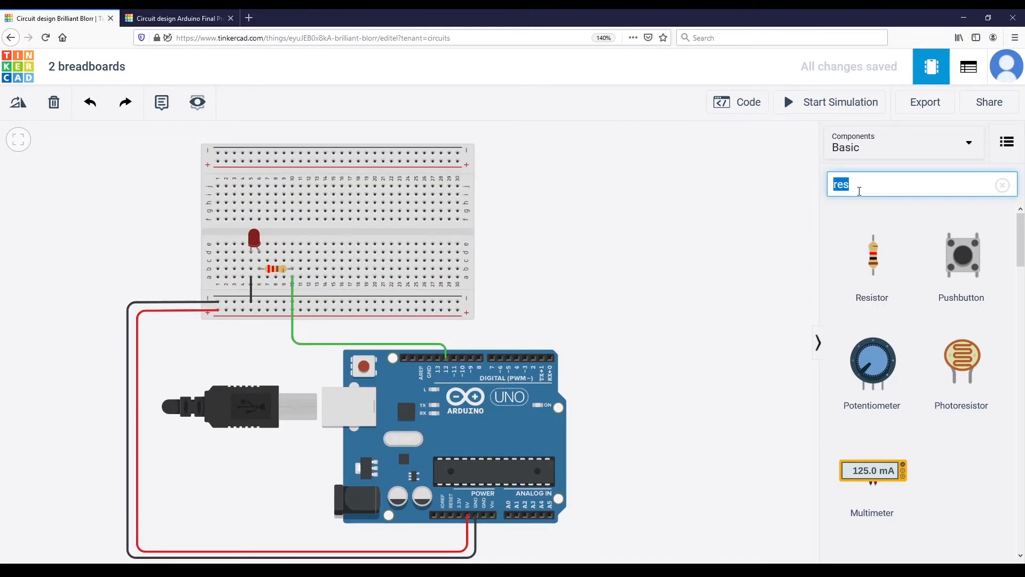
# Search 'bread' and place a Breadboard Small to the right of the existing one
pyautogui.write('breadboard')
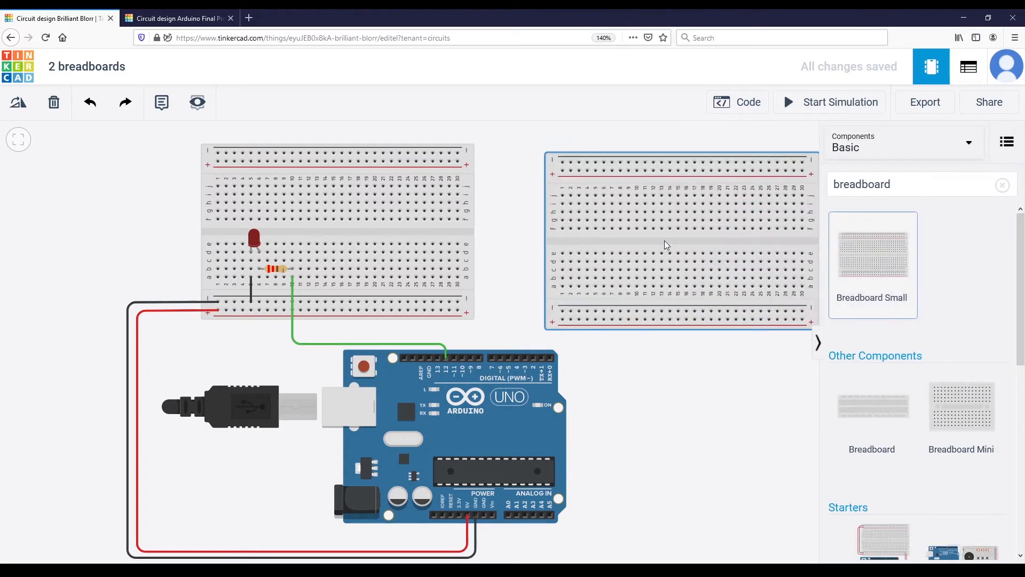
pyautogui.click(680, 242)
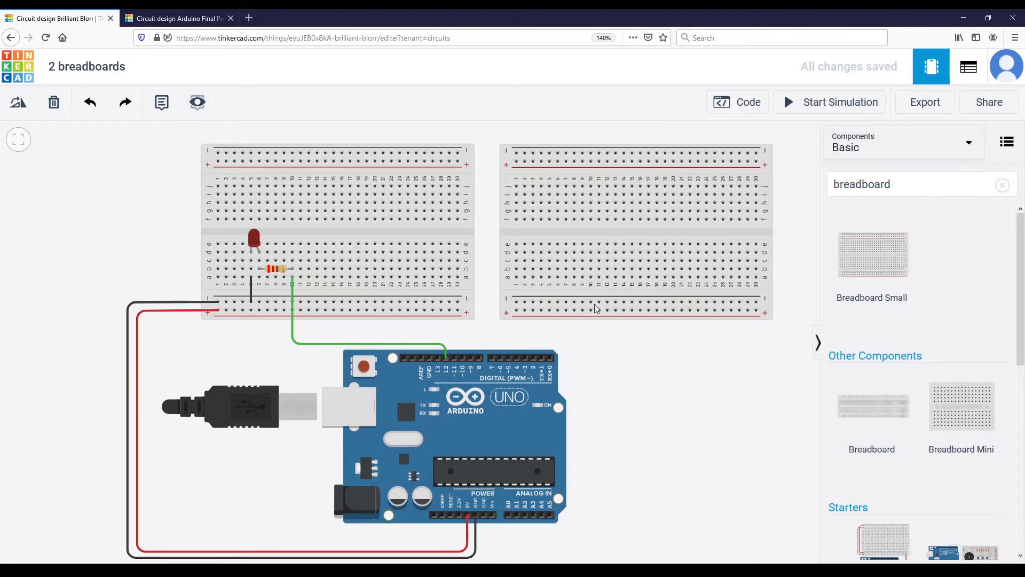
pyautogui.moveTo(505, 391)
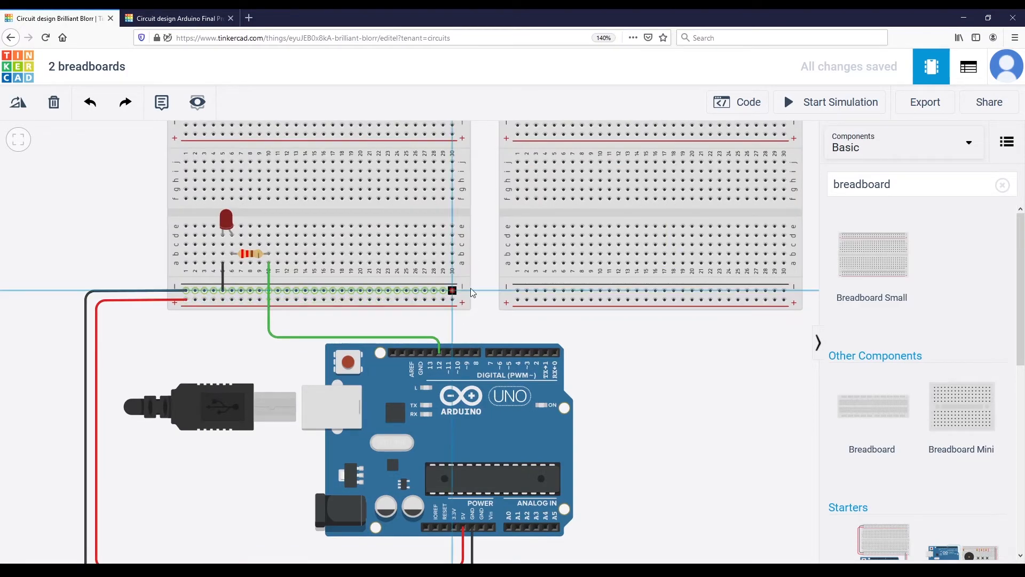
# Bridge both boards' bottom rails with a black negative wire and a red positive wire
pyautogui.click(452, 290)
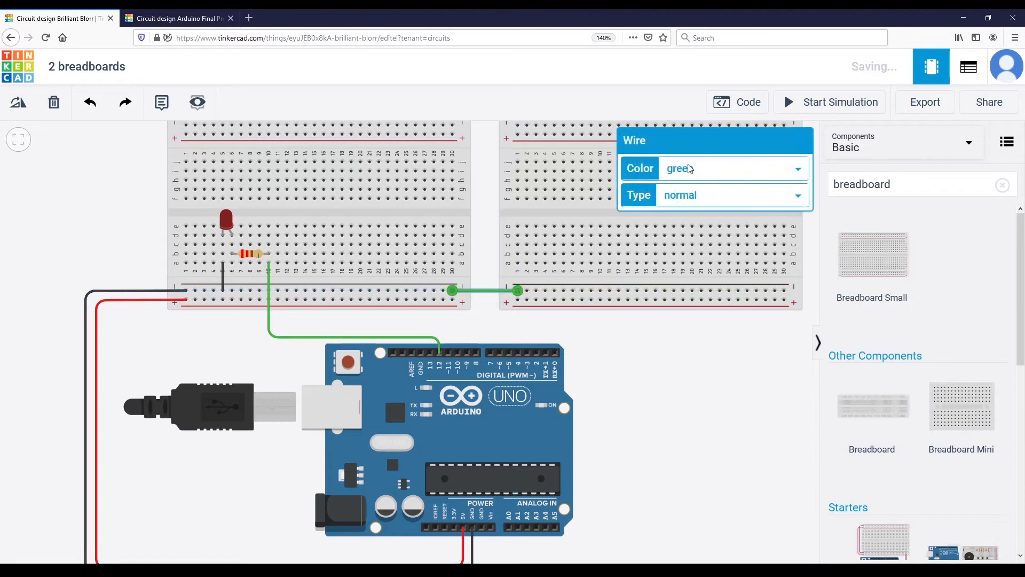
pyautogui.click(733, 168)
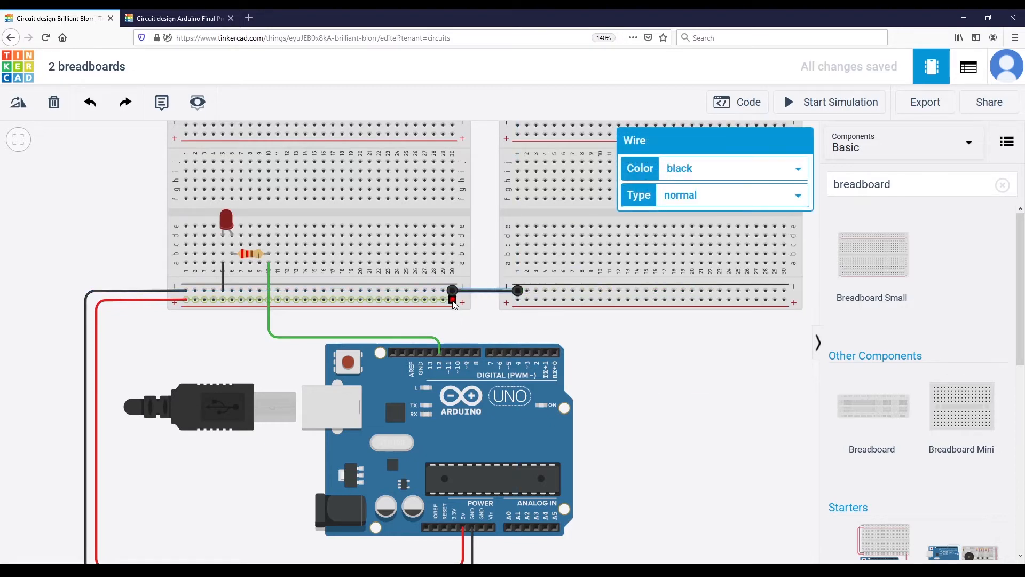
pyautogui.click(732, 168)
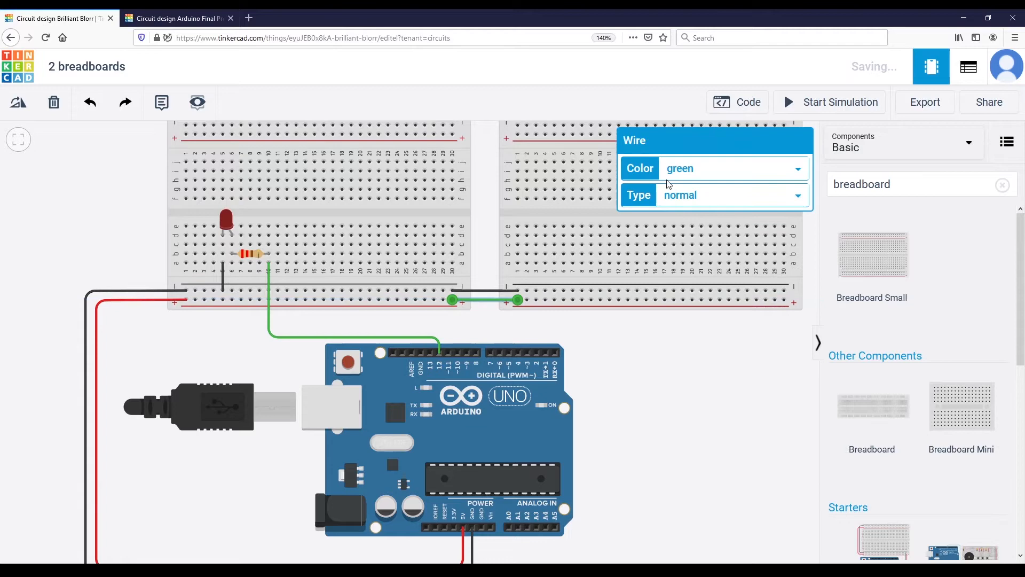
pyautogui.click(607, 348)
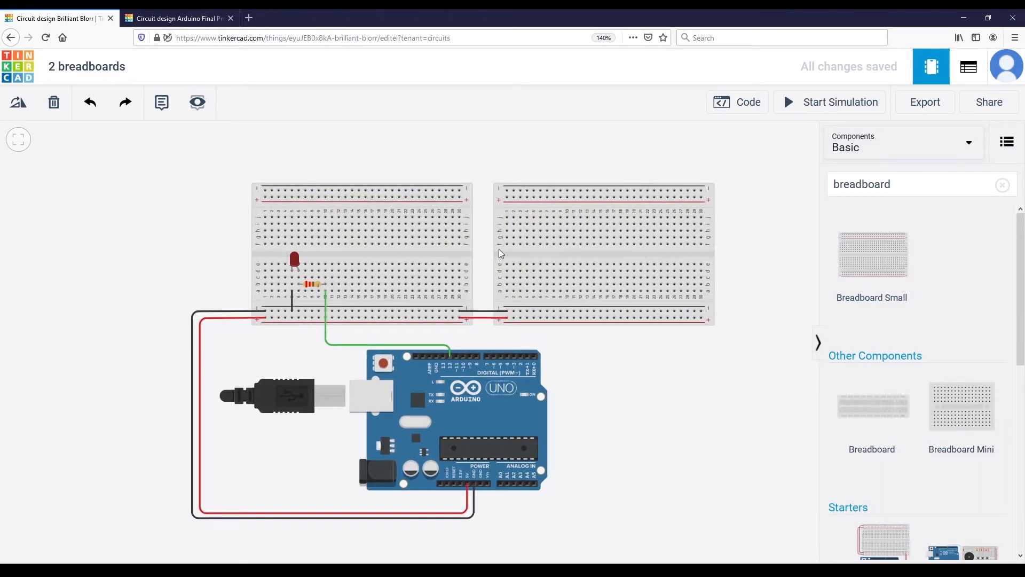
pyautogui.moveTo(497, 257)
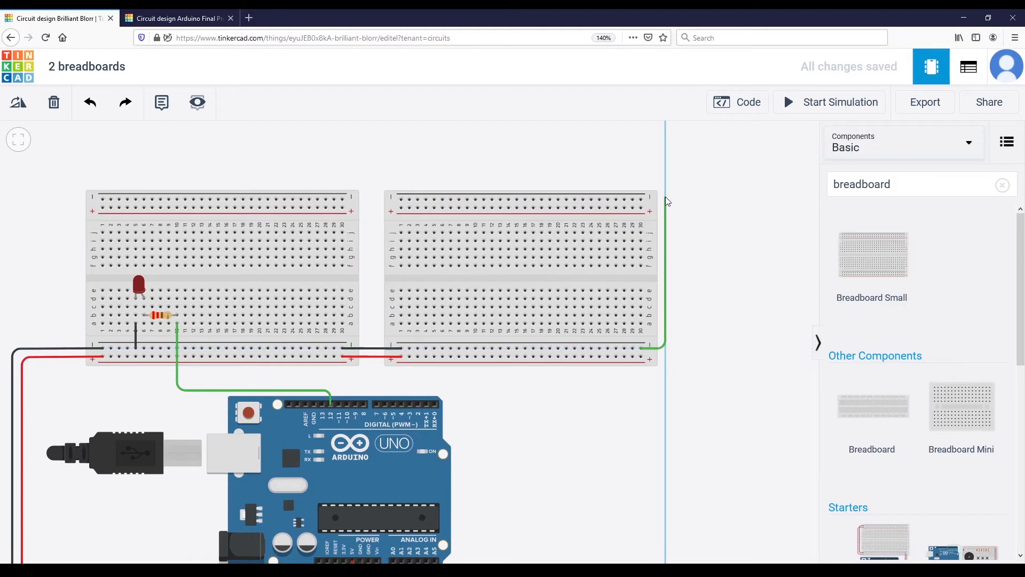
# Wire the right board's bottom rails to its top rails and colour the top-rail links black and red
pyautogui.click(732, 168)
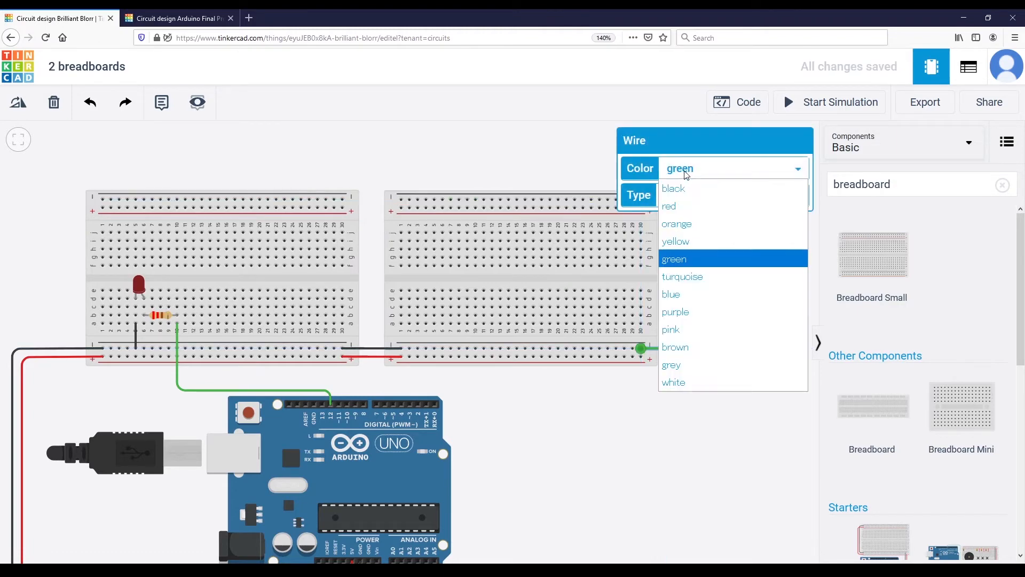
pyautogui.click(673, 188)
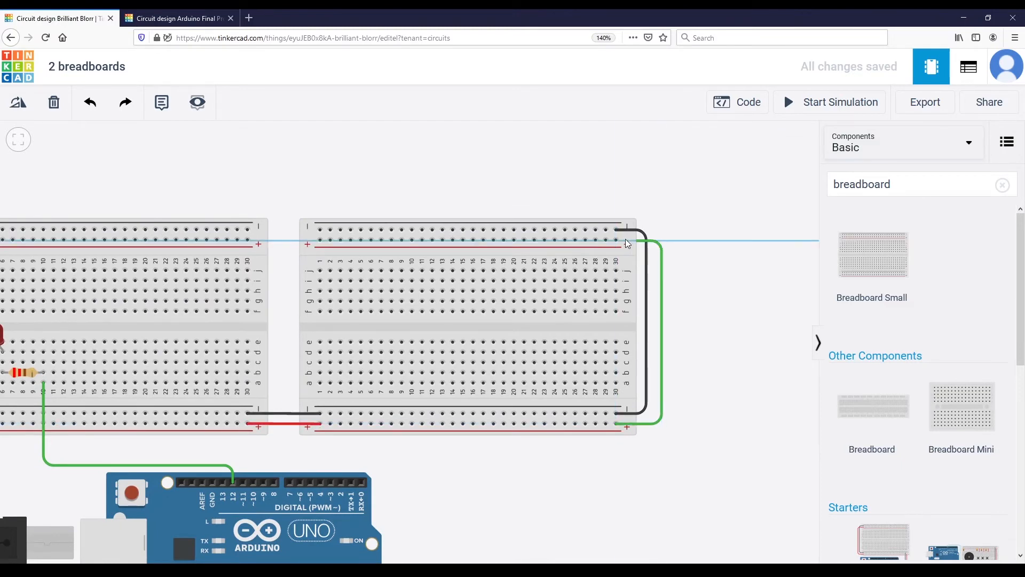
pyautogui.click(733, 168)
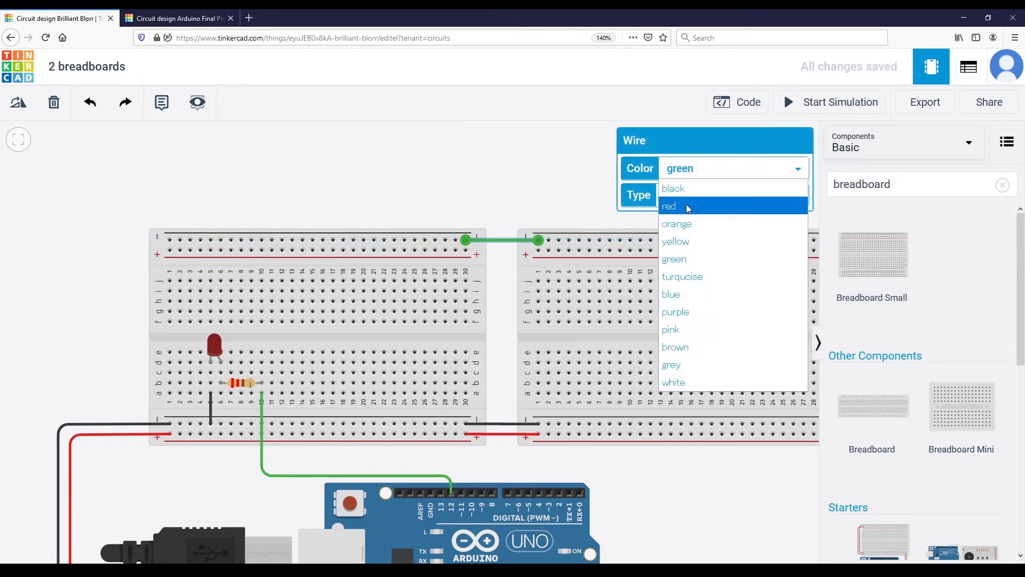
pyautogui.click(673, 188)
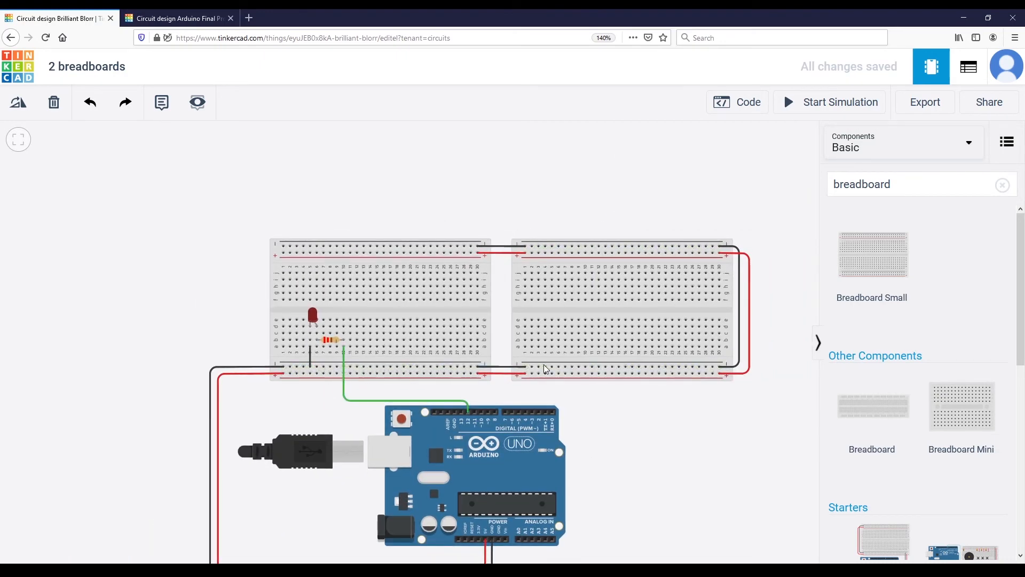
pyautogui.moveTo(557, 240)
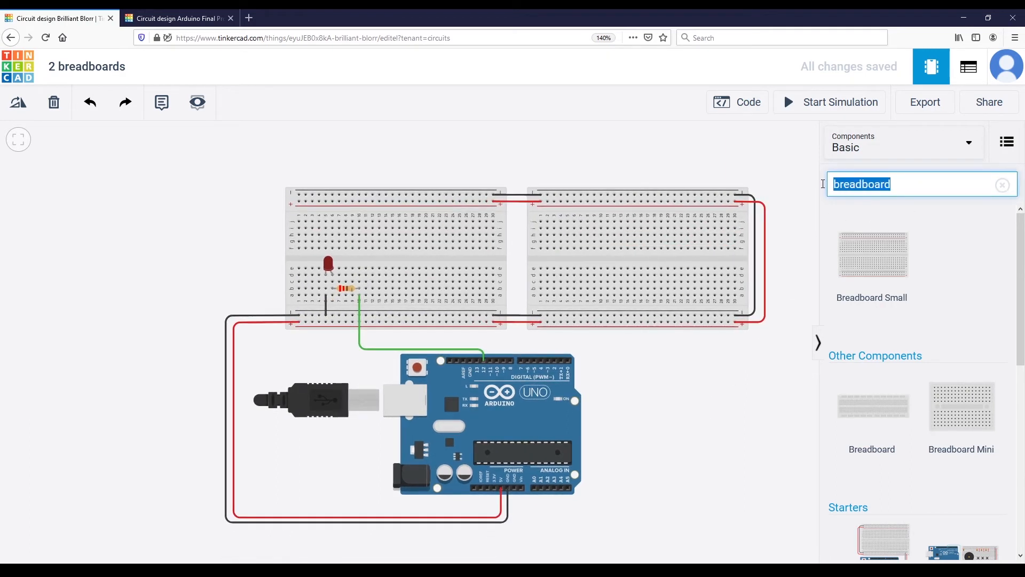
# Search for a potentiometer and place it on the second breadboard
pyautogui.write('pho')
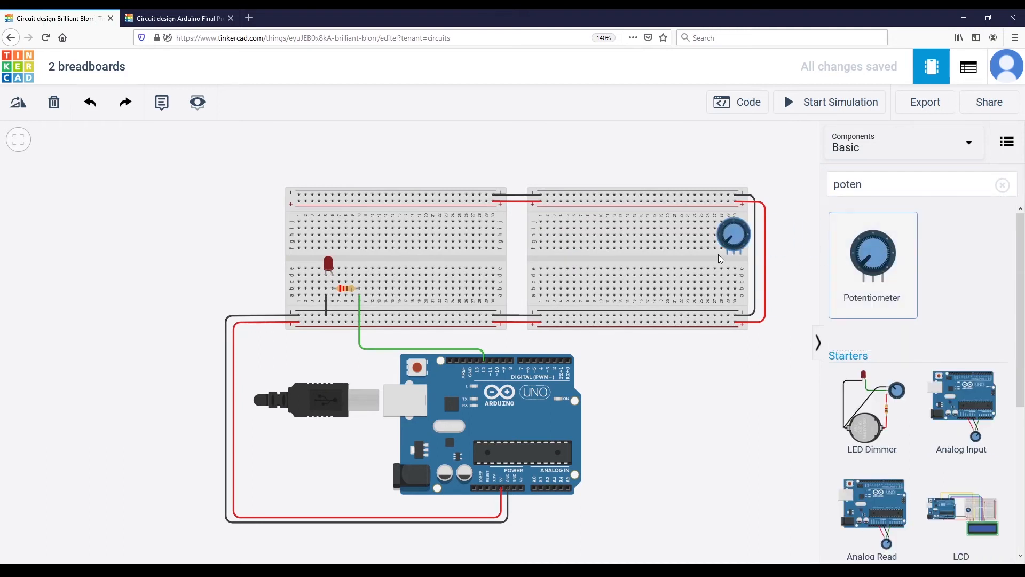
pyautogui.click(732, 234)
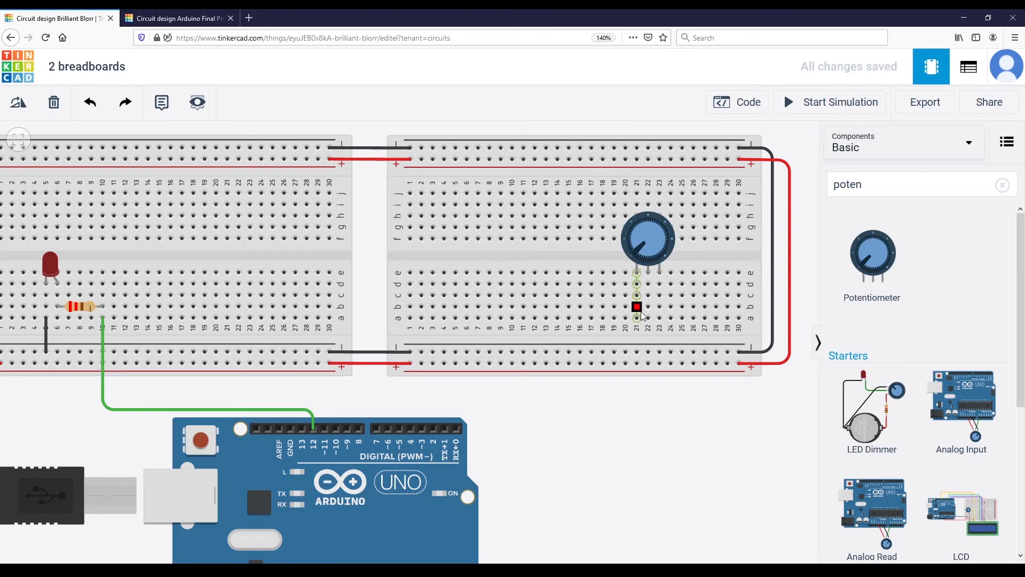
# Wire the potentiometer's outer legs black and red to the rails and its middle leg to an ANALOG IN pin
pyautogui.click(636, 307)
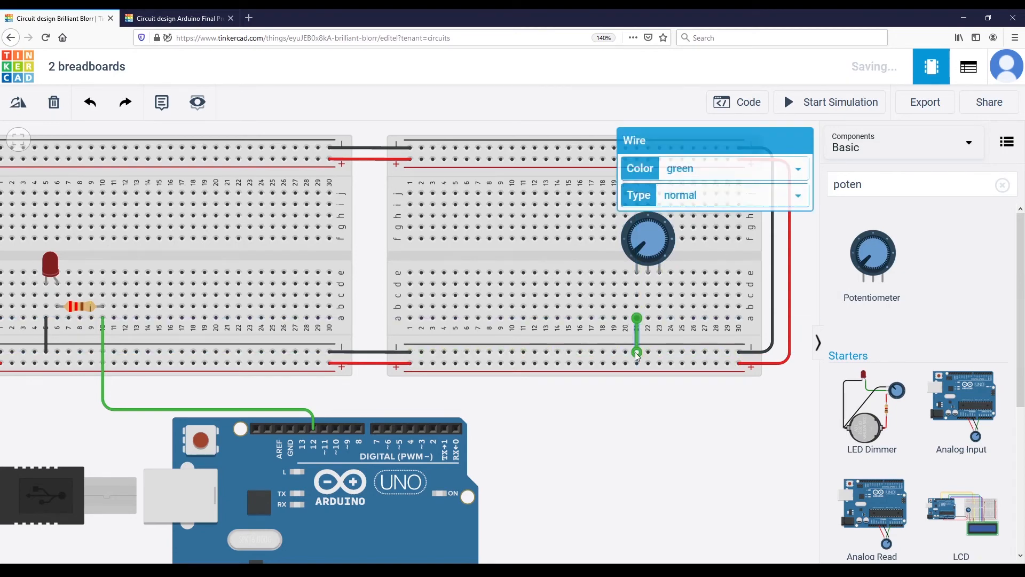
pyautogui.click(733, 168)
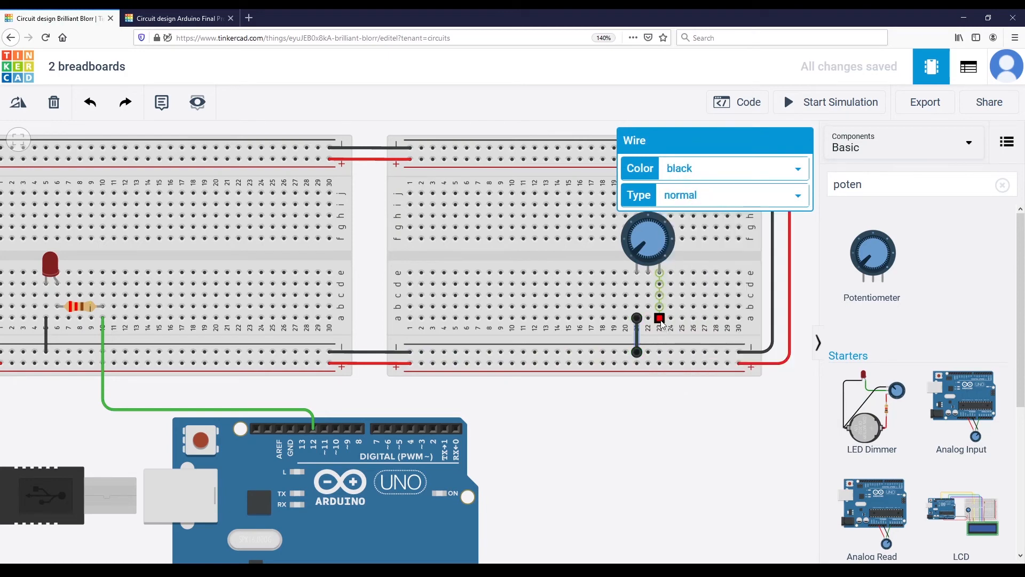
pyautogui.click(731, 168)
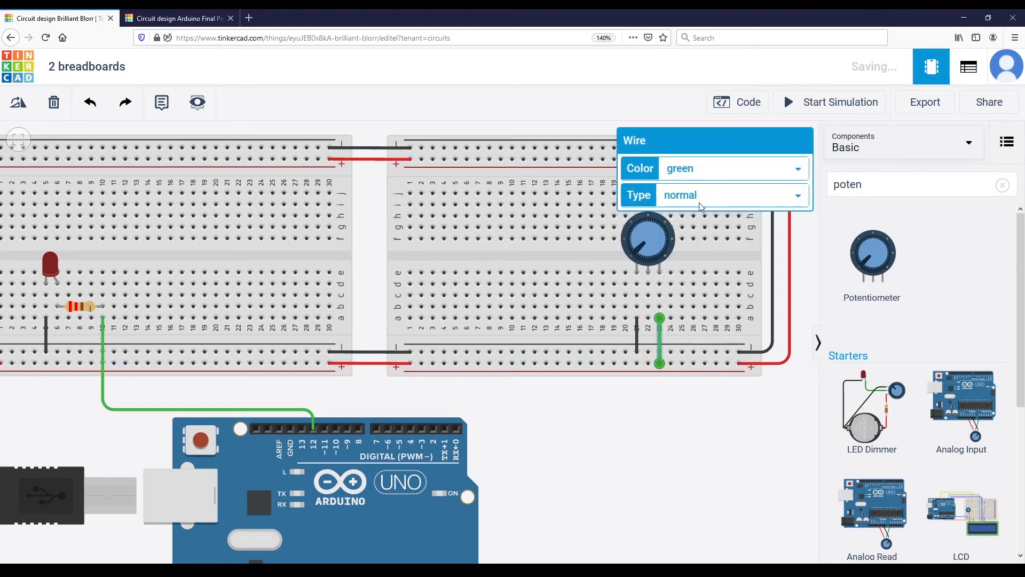
pyautogui.click(732, 168)
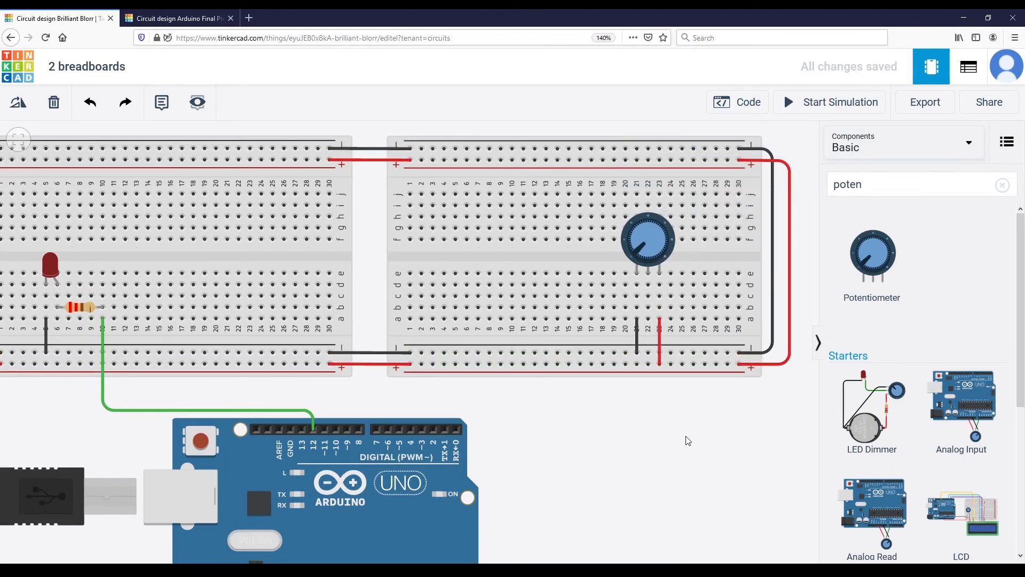
pyautogui.scroll(-3)
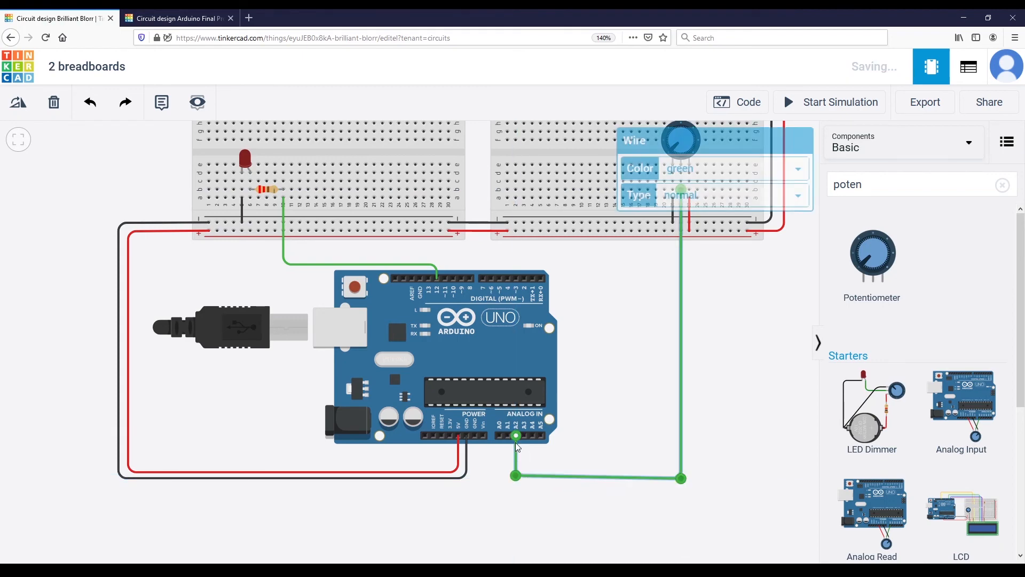
pyautogui.click(627, 353)
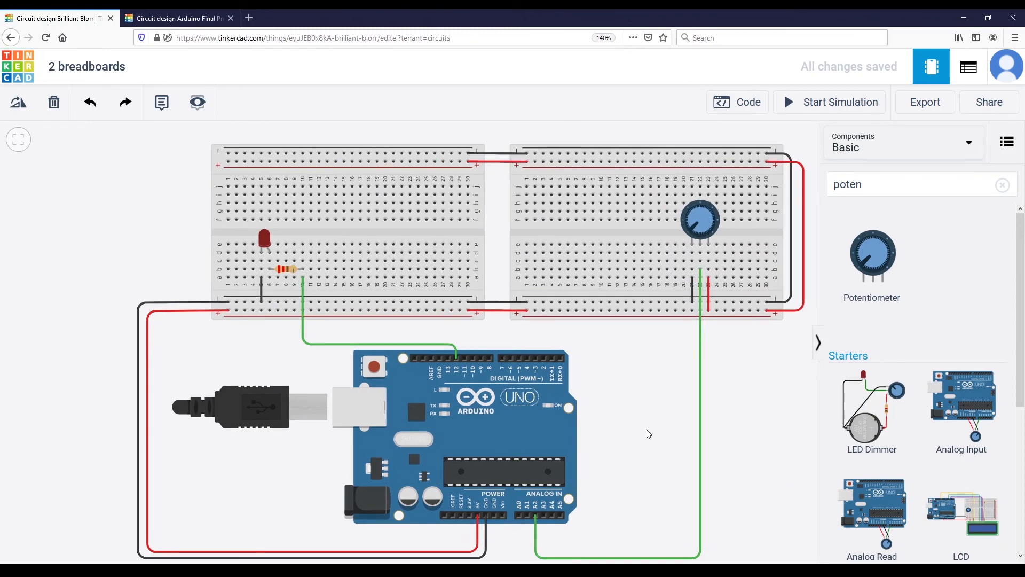
pyautogui.moveTo(481, 359)
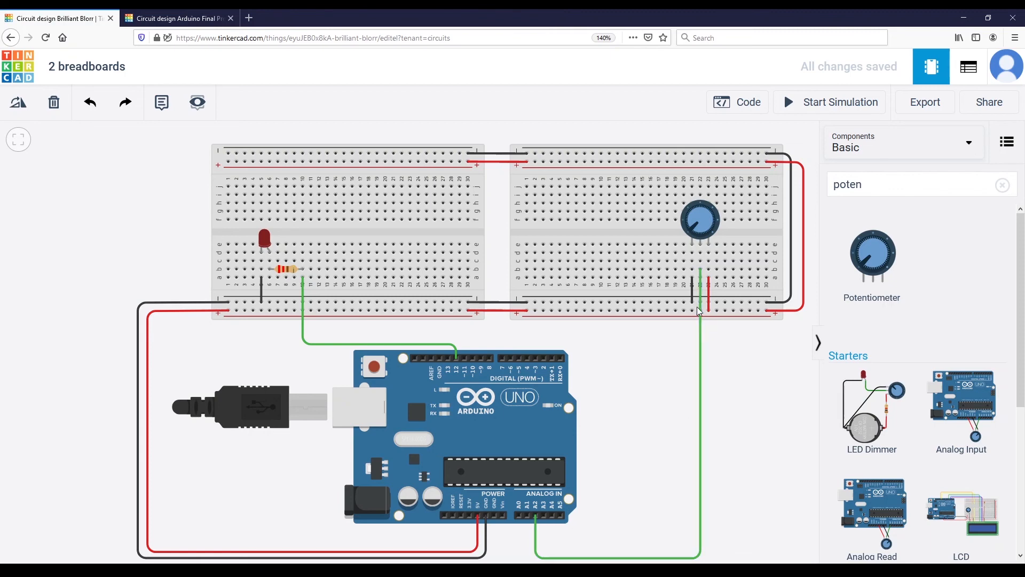
pyautogui.moveTo(712, 307)
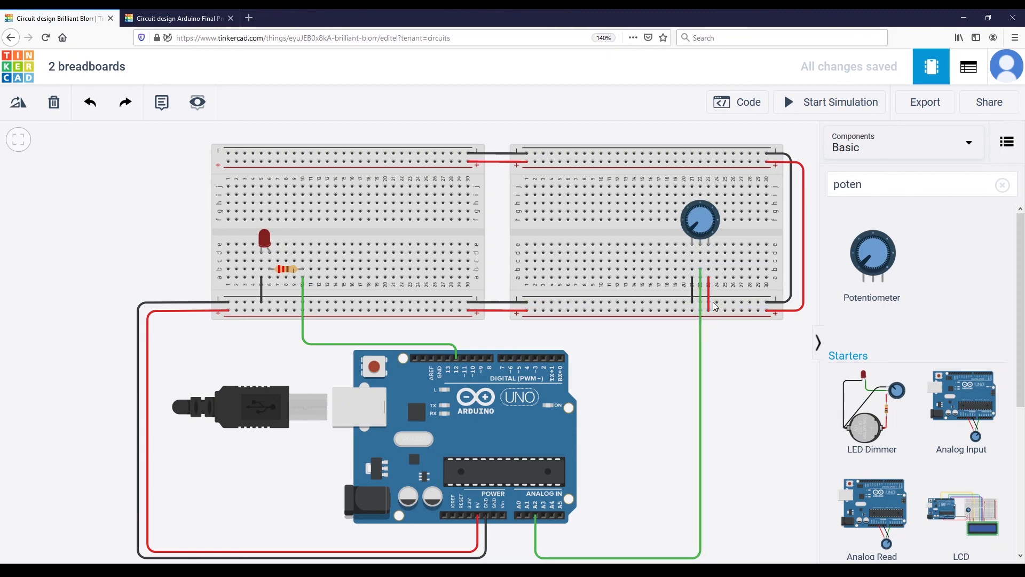
pyautogui.moveTo(704, 156)
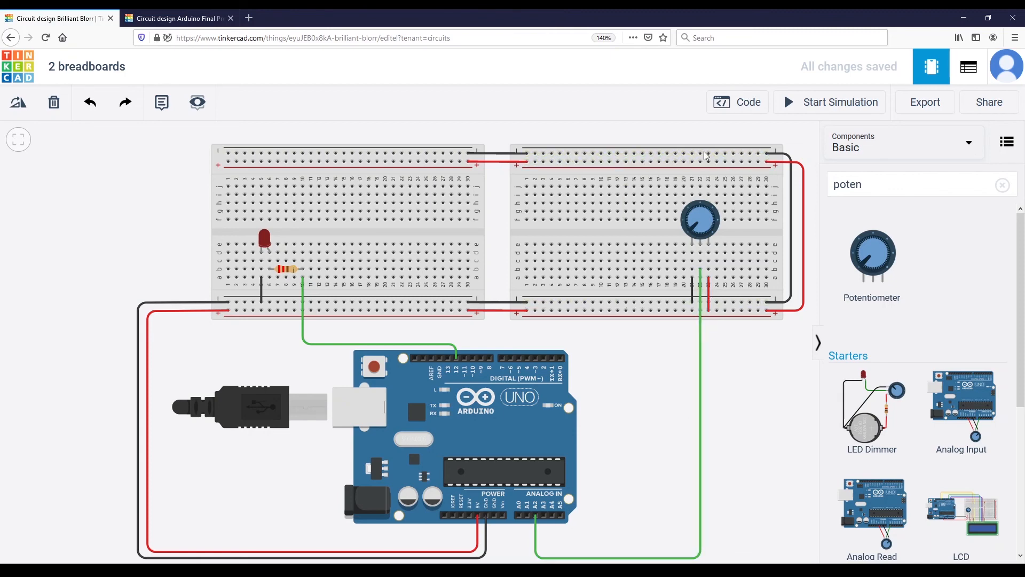
pyautogui.moveTo(692, 291)
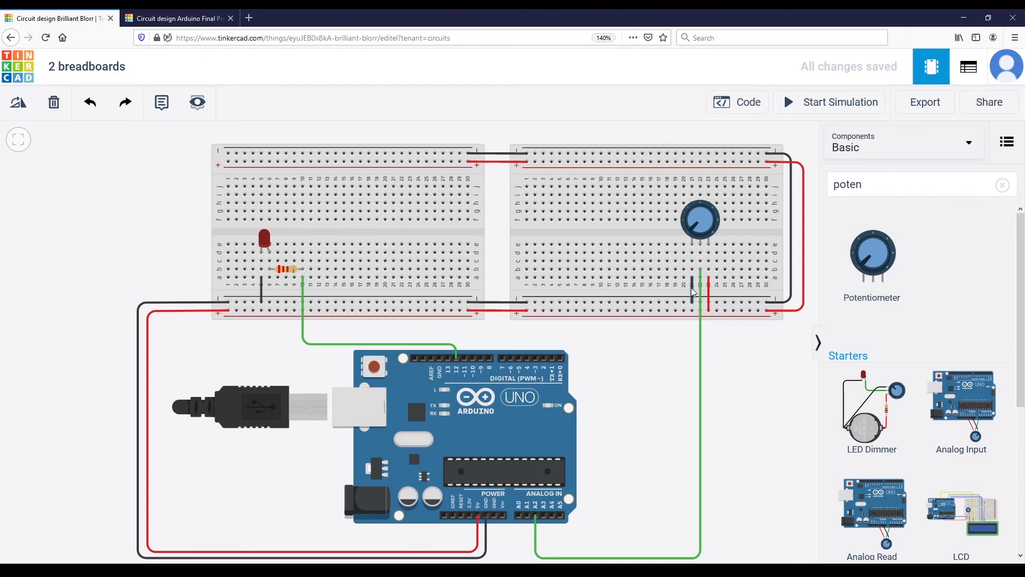